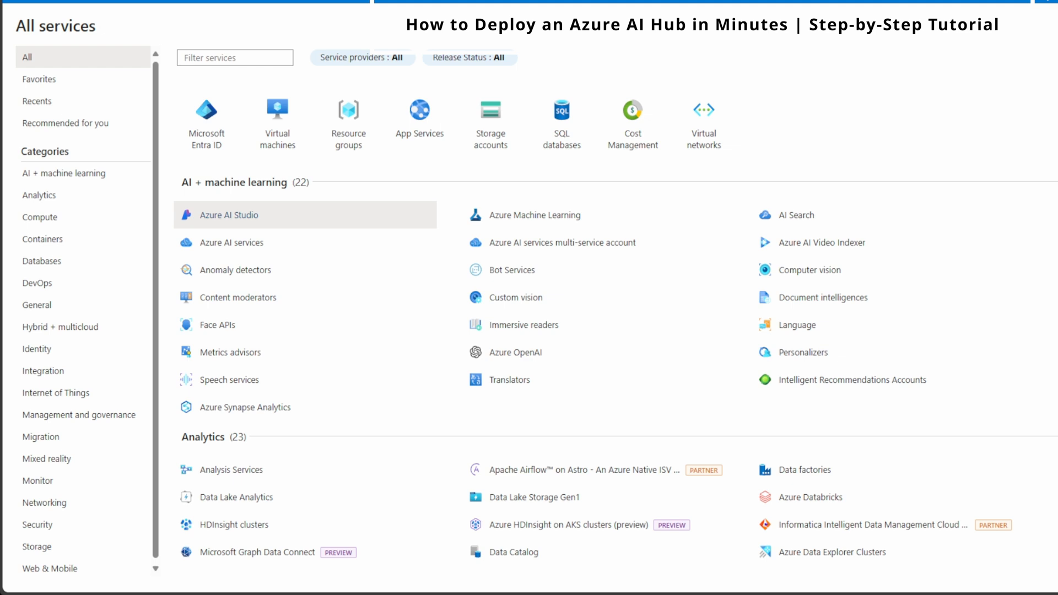
Step: Show the Azure AI Studio resource list from AI + machine learning services
left_click(230, 215)
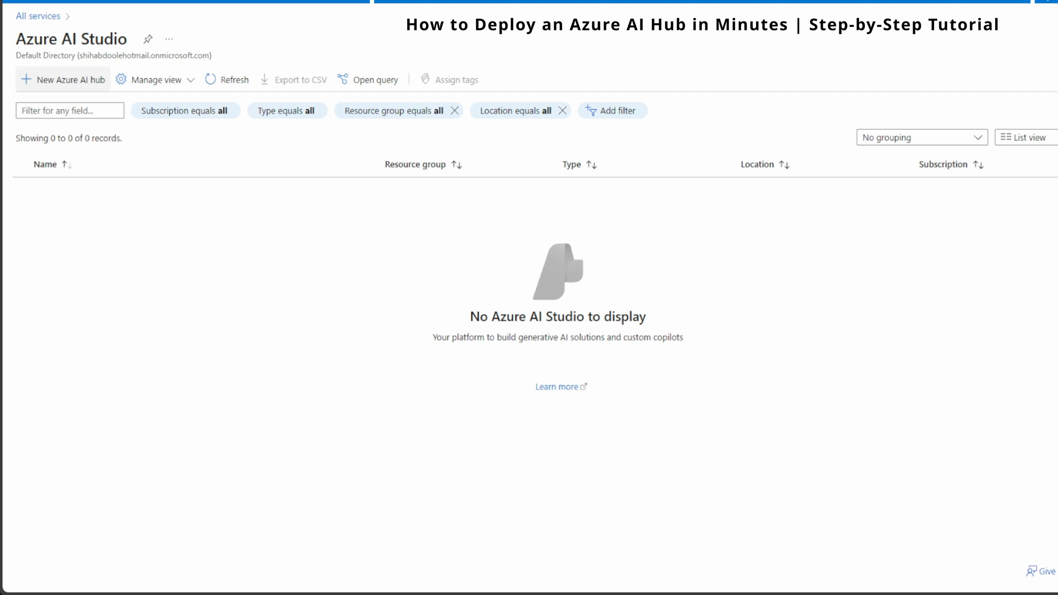
Step: Start a new Azure AI hub and reach the Resource group choice on Basics
left_click(62, 79)
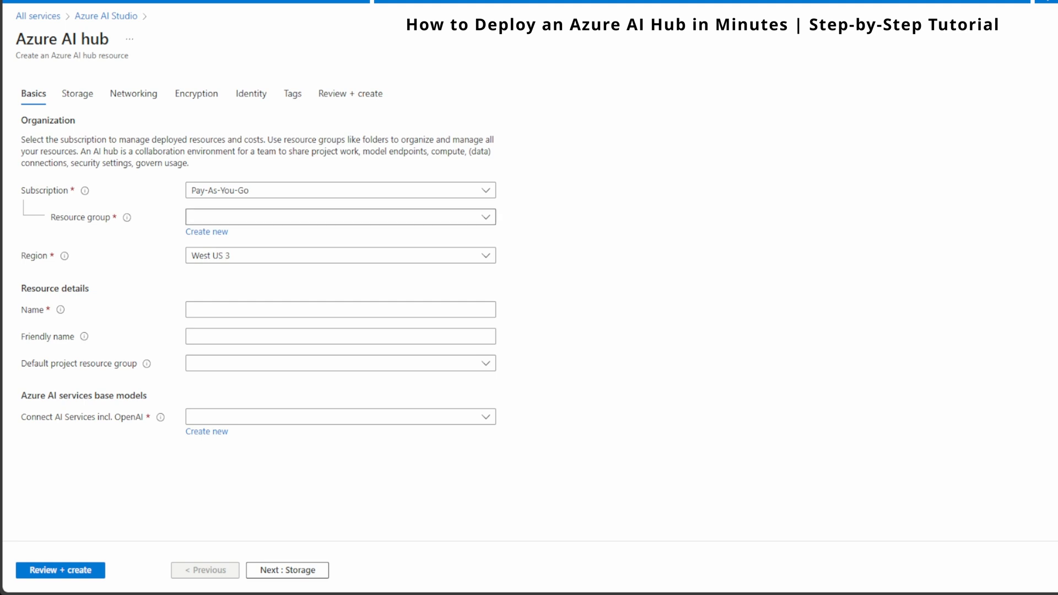
left_click(341, 217)
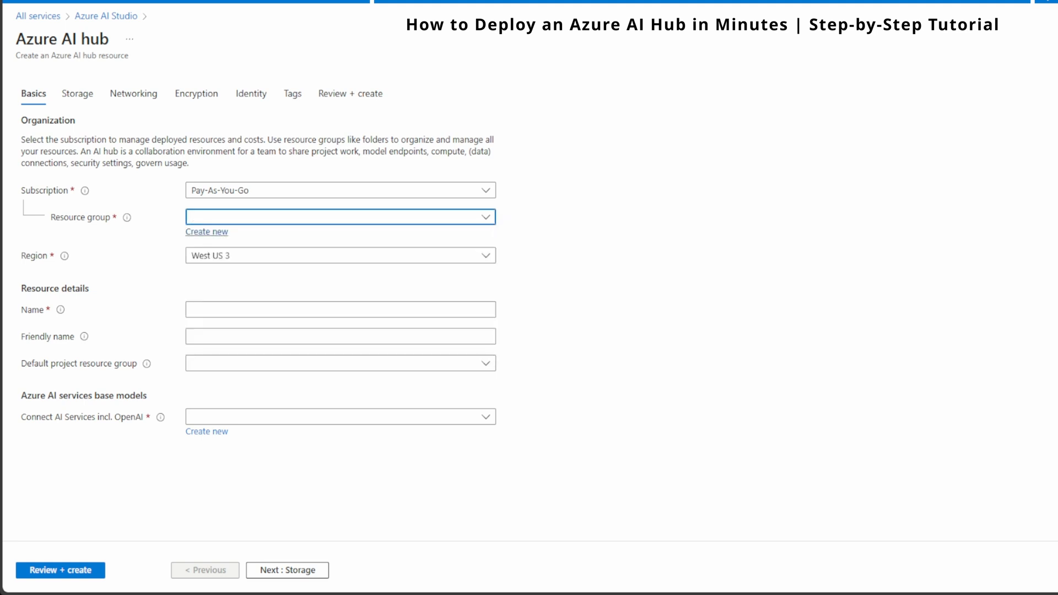
Step: Create a new resource group named AzureAIhub for the hub
left_click(206, 232)
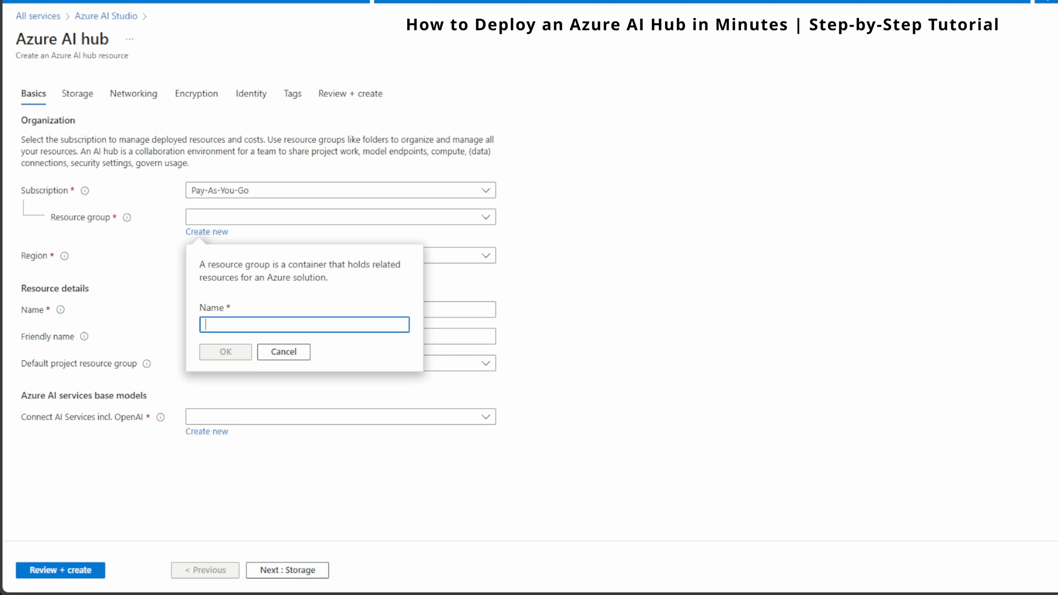
type("Azu")
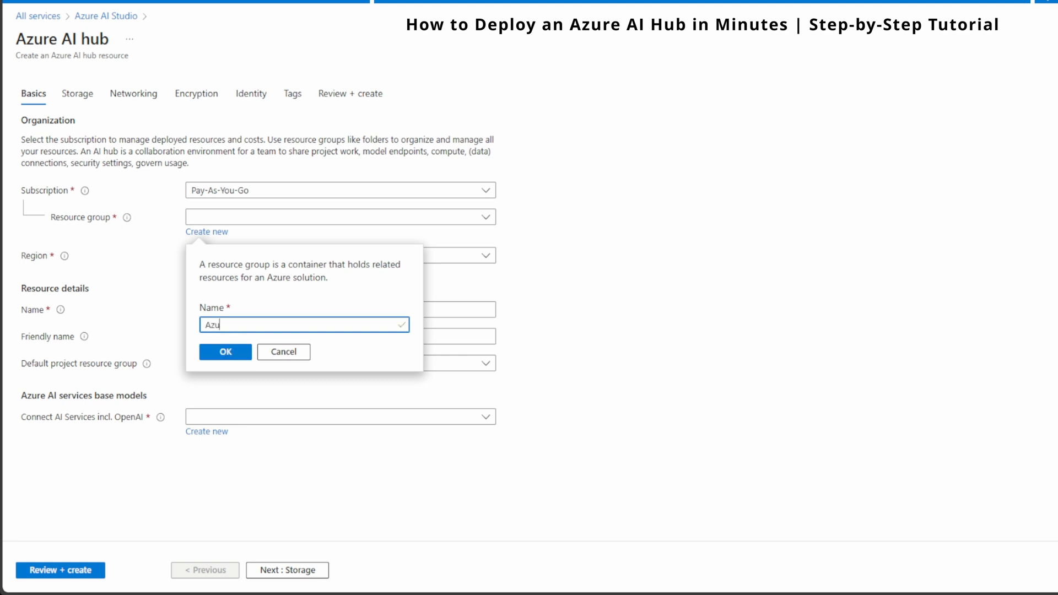
type("reAIhub")
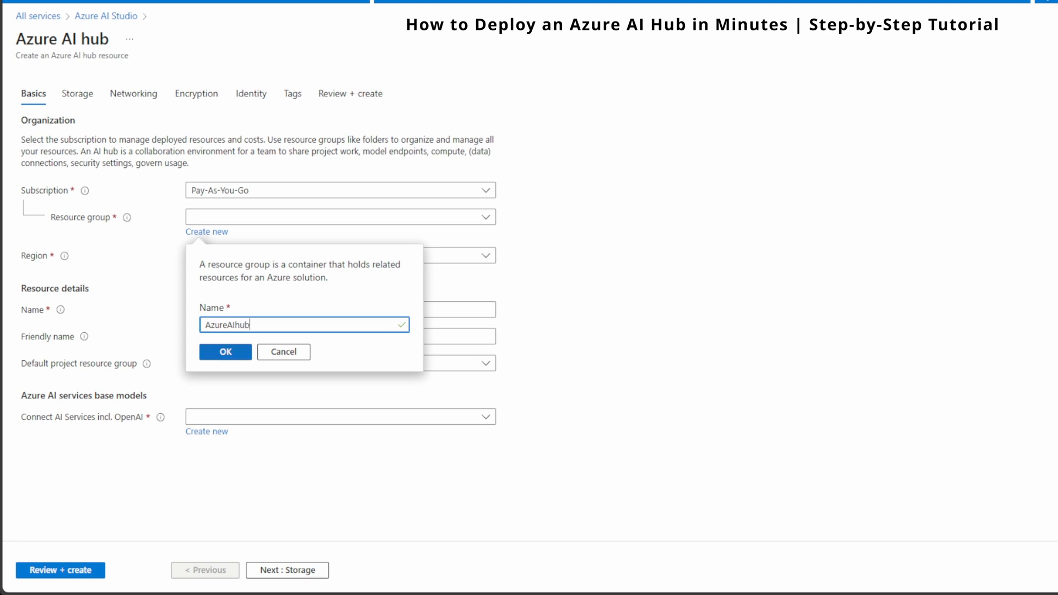
left_click(224, 351)
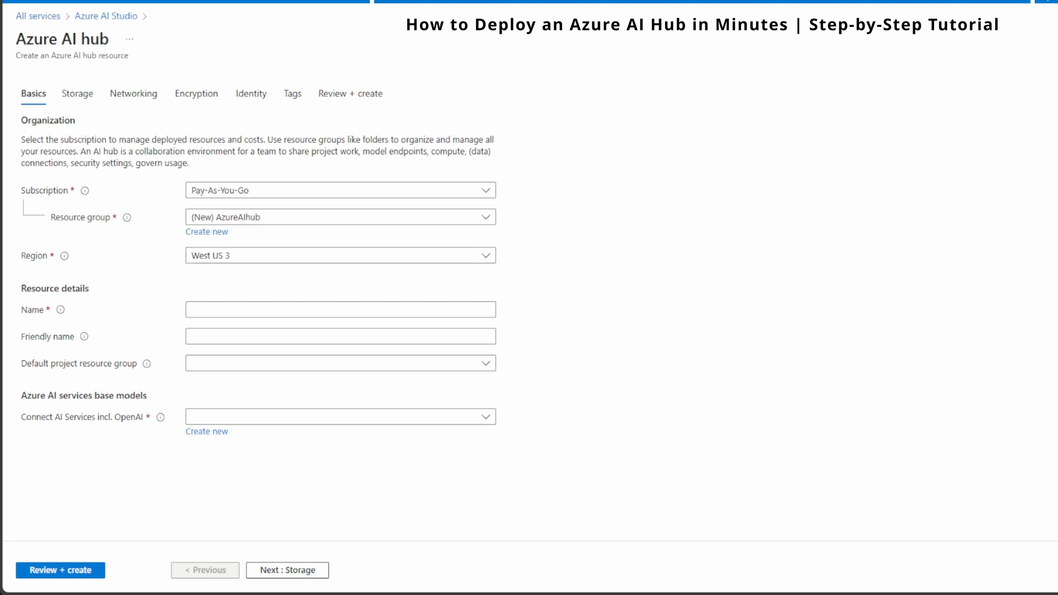
Step: Name the hub MyFirstAIHub, accept the default storage account and key vault, and reach Networking
left_click(340, 310)
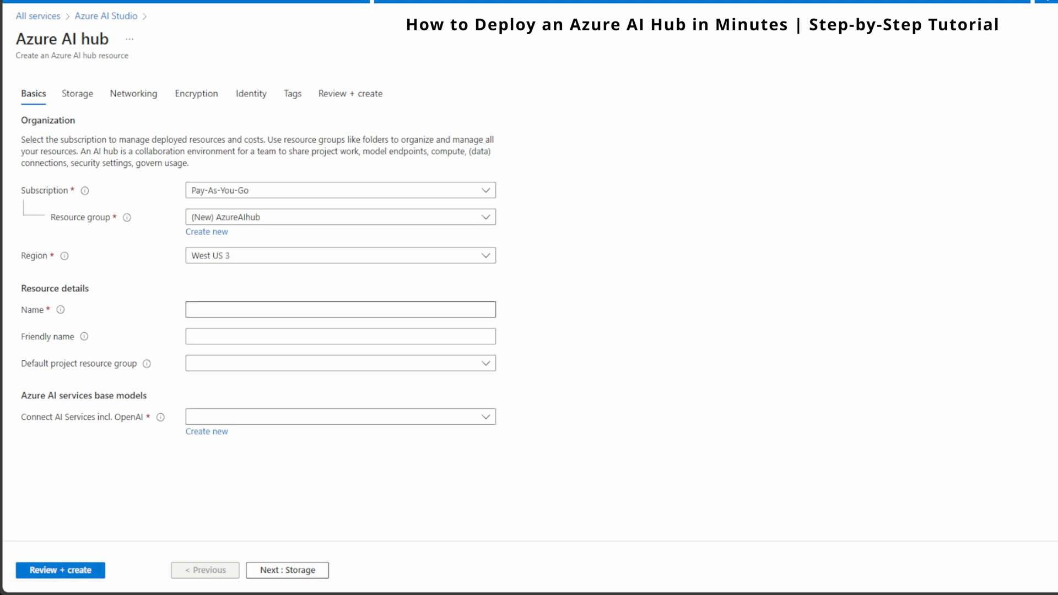
type("MyFirst")
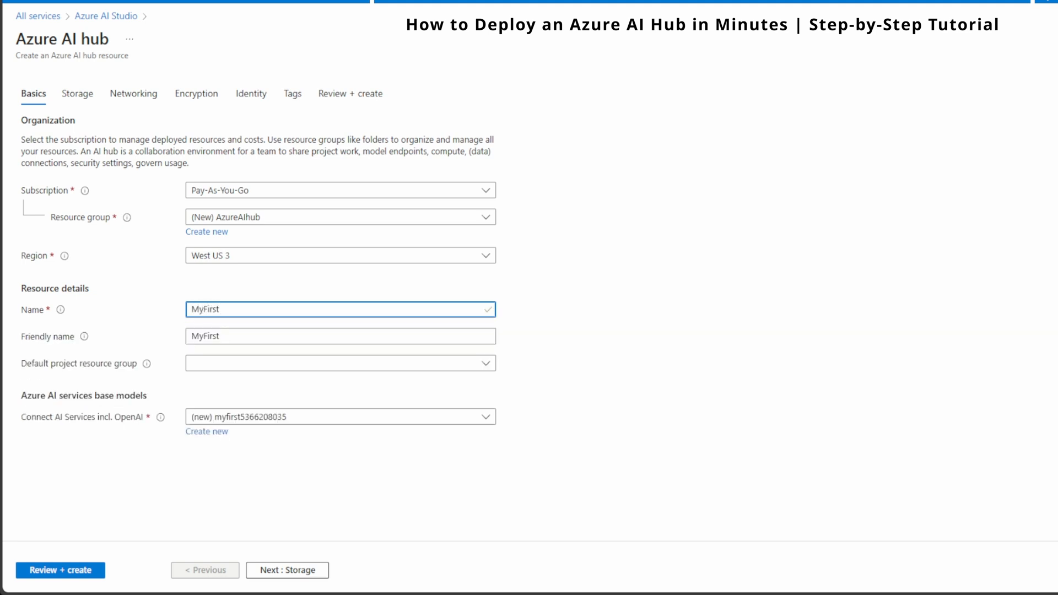
type("AIH")
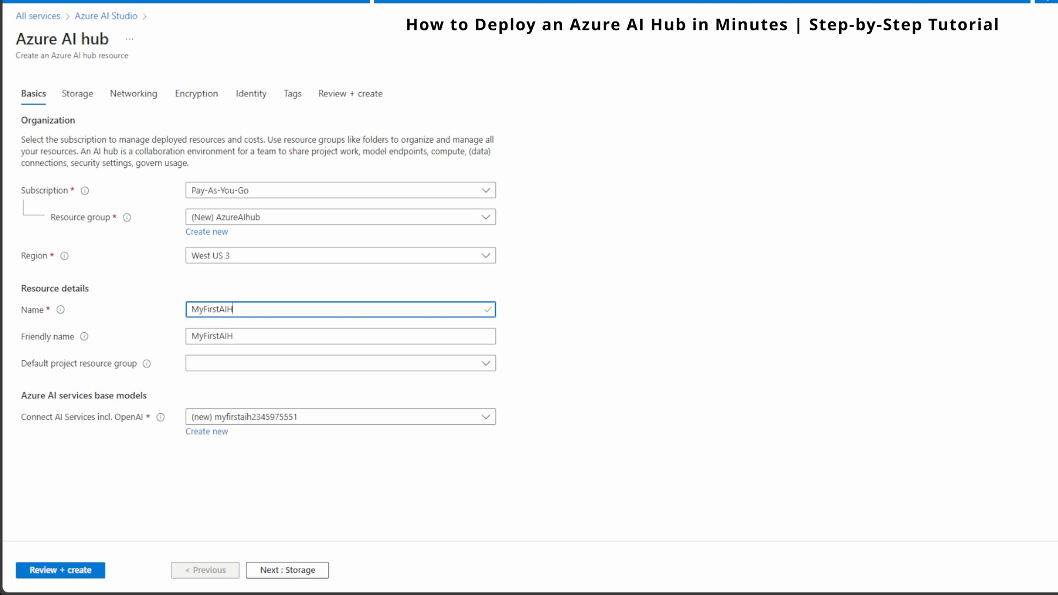
type("ub")
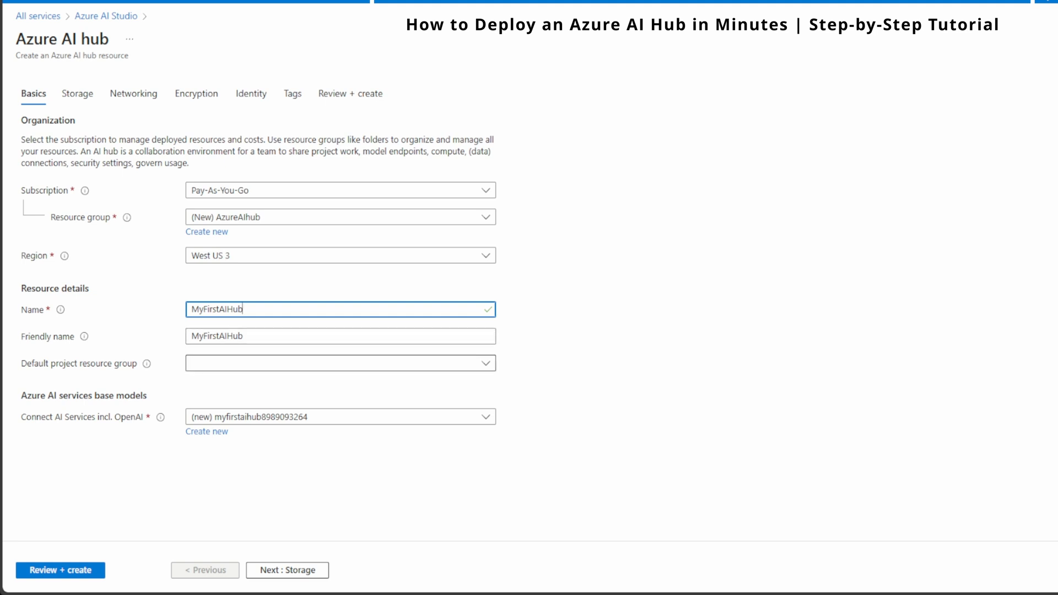
left_click(339, 363)
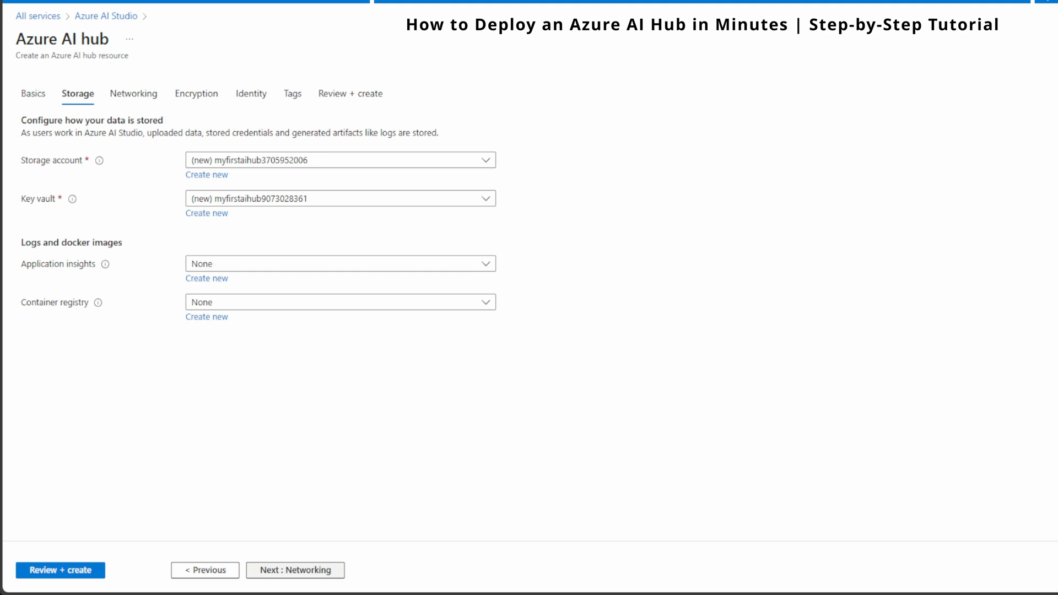
left_click(133, 93)
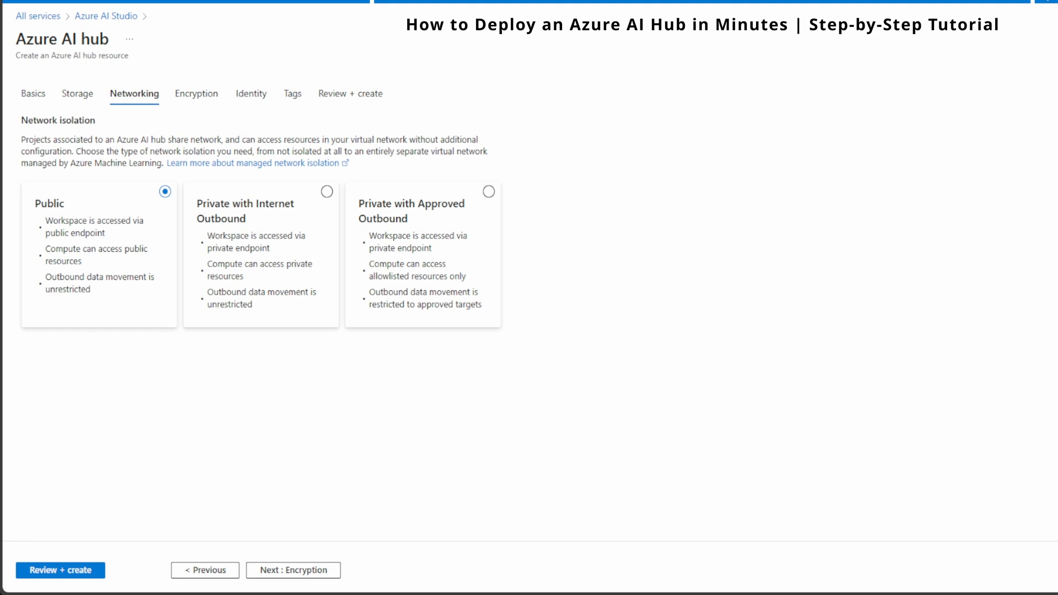
Step: Keep Public network isolation and continue to the Encryption settings
left_click(327, 192)
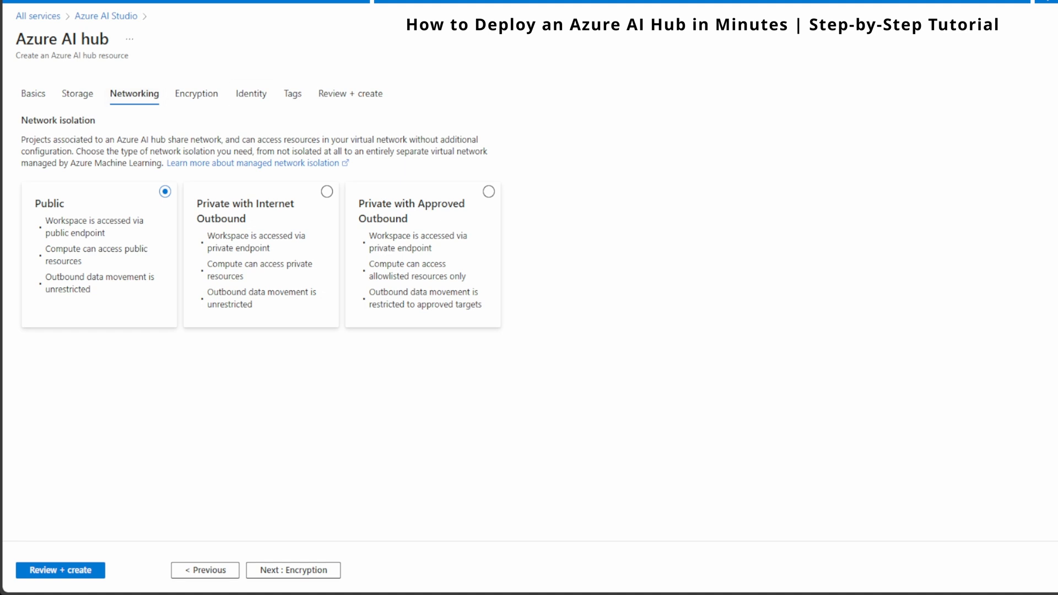
left_click(326, 192)
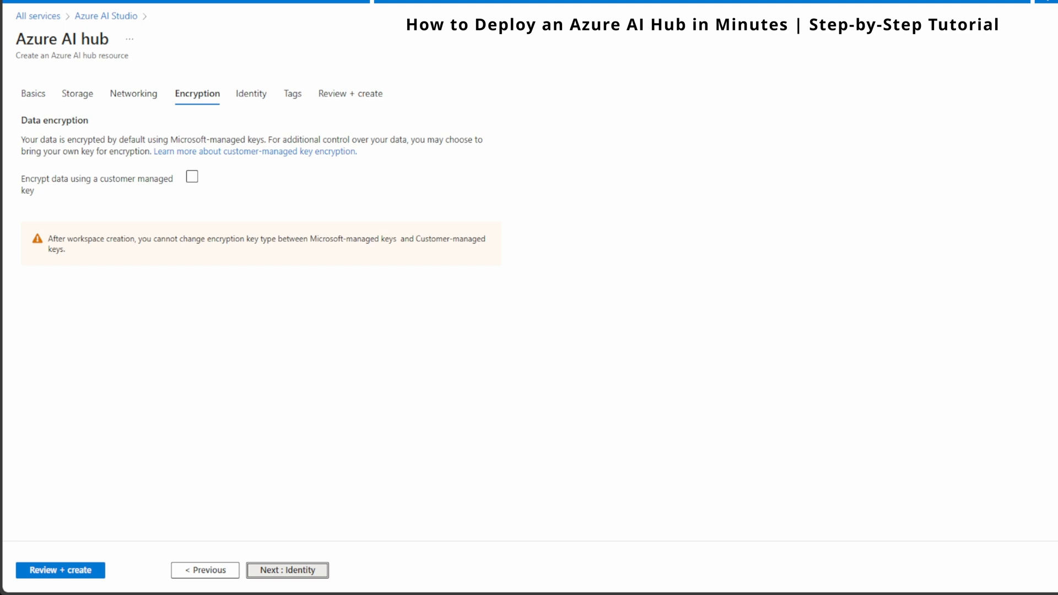
Step: Keep Microsoft-managed keys, pass through Identity and Tags to validation
left_click(287, 570)
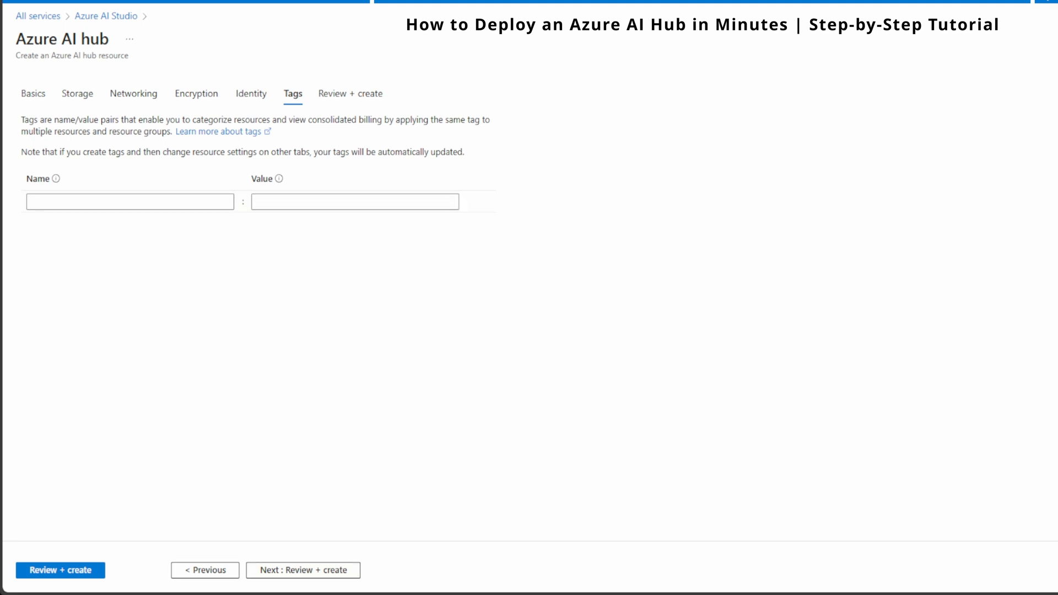
left_click(303, 570)
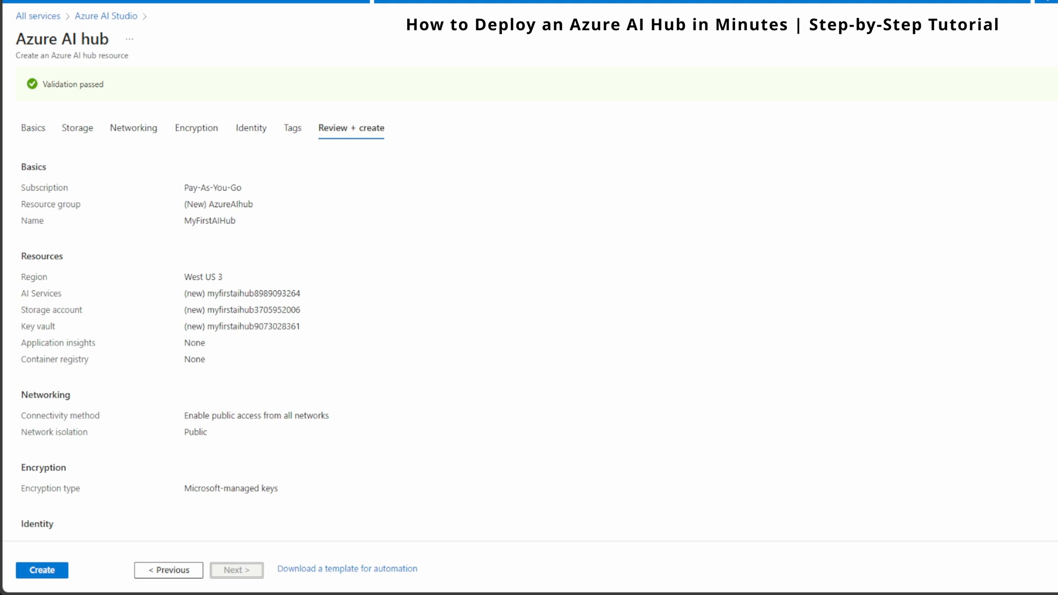
Step: Scroll the Review + create summary down to the identity and storage access settings
scroll("down", 3)
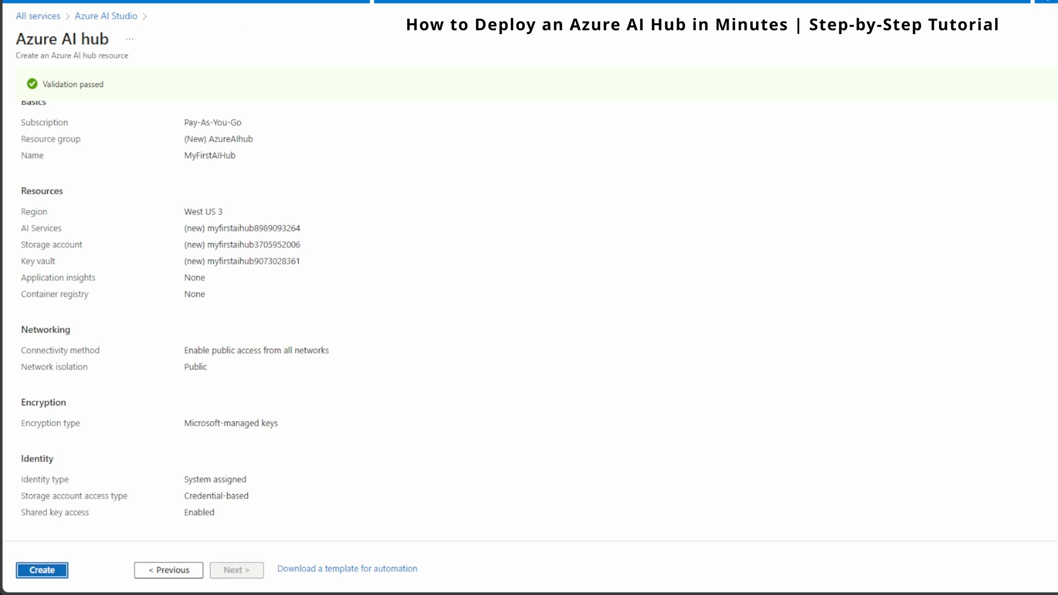
Step: Create MyFirstAIHub, submitting its deployment to the AzureAIhub resource group
left_click(40, 570)
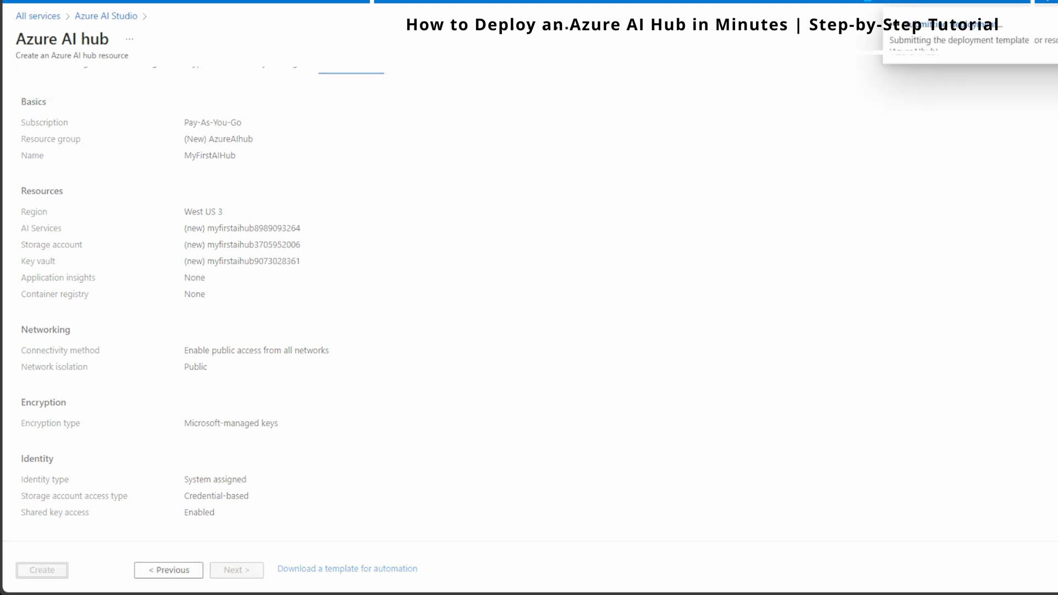
left_click(41, 570)
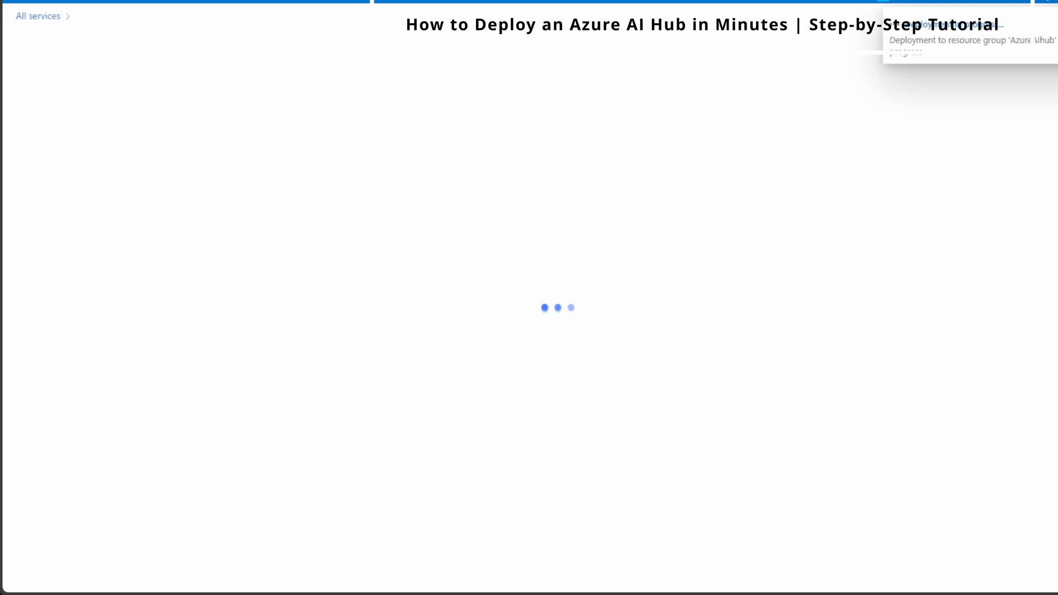